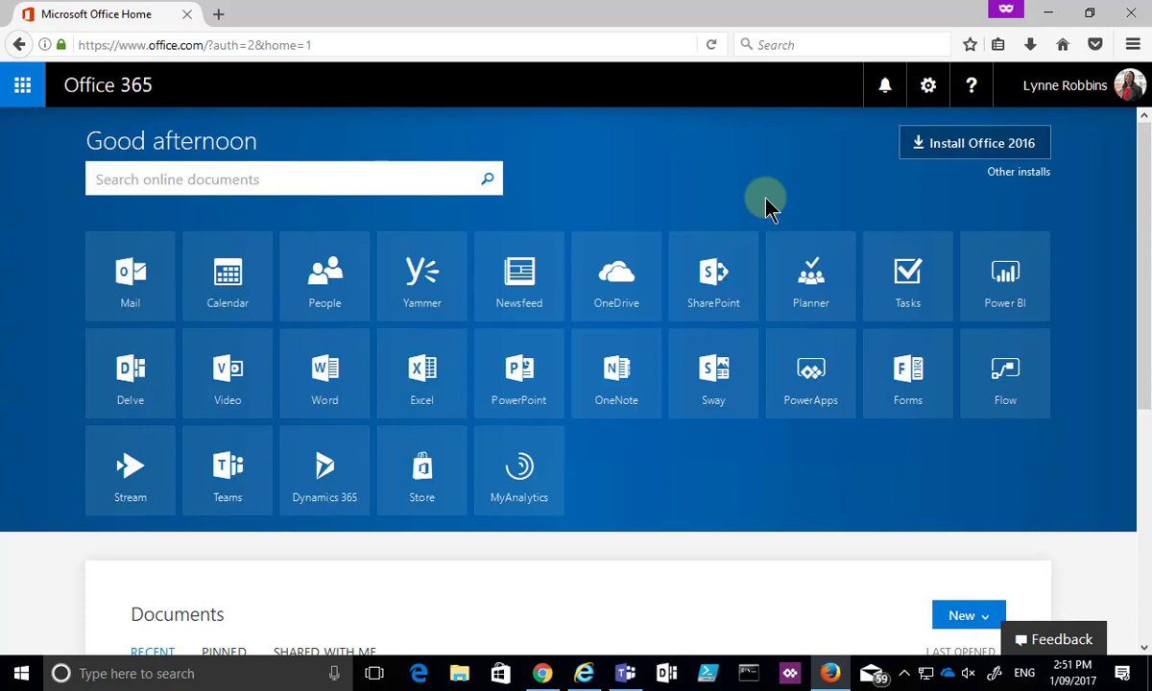
mouse_move(67, 231)
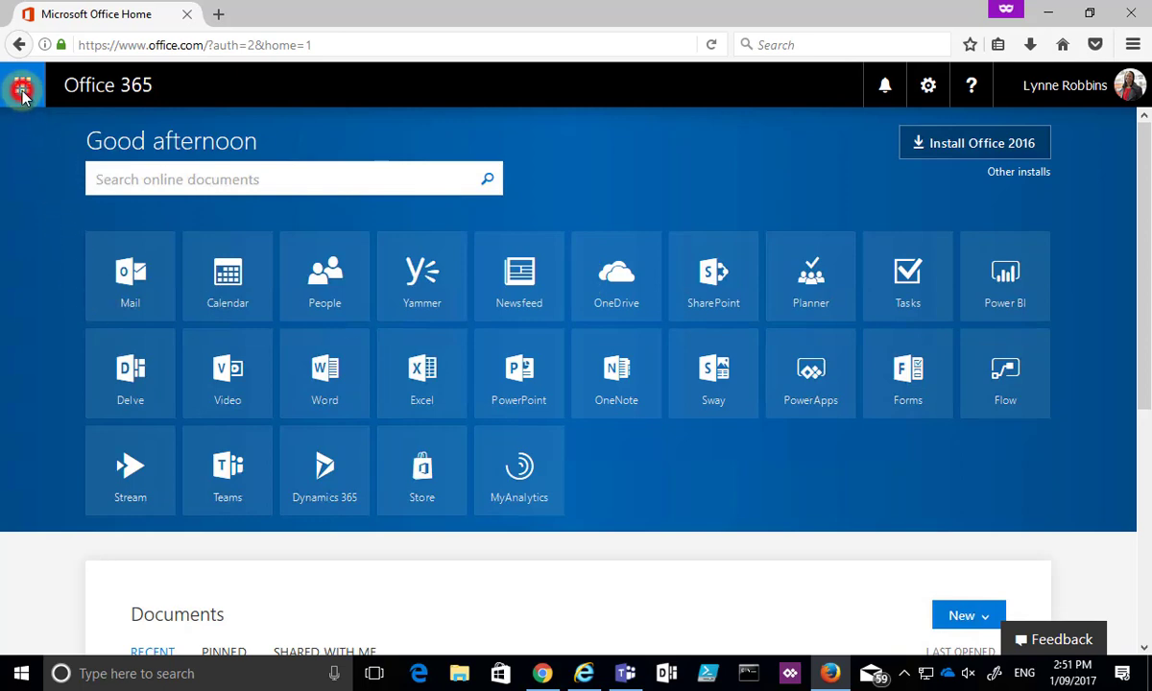
Open the Office 365 app launcher from the waffle icon at top left
click(22, 85)
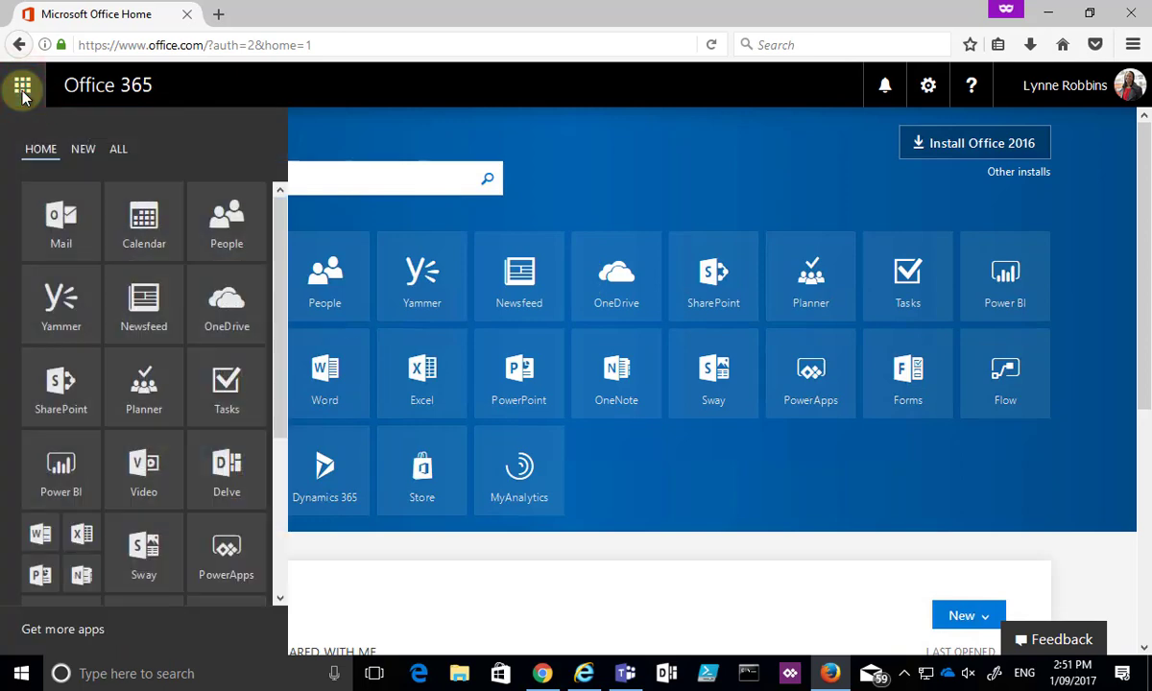
mouse_move(227, 221)
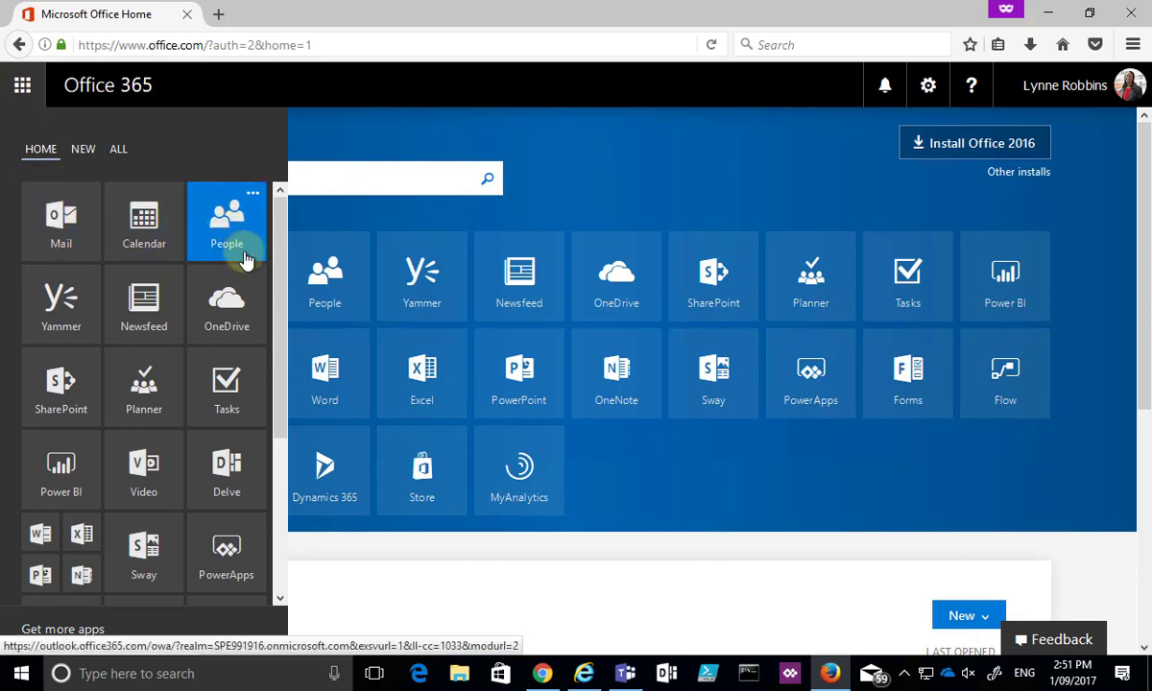
mouse_move(61, 302)
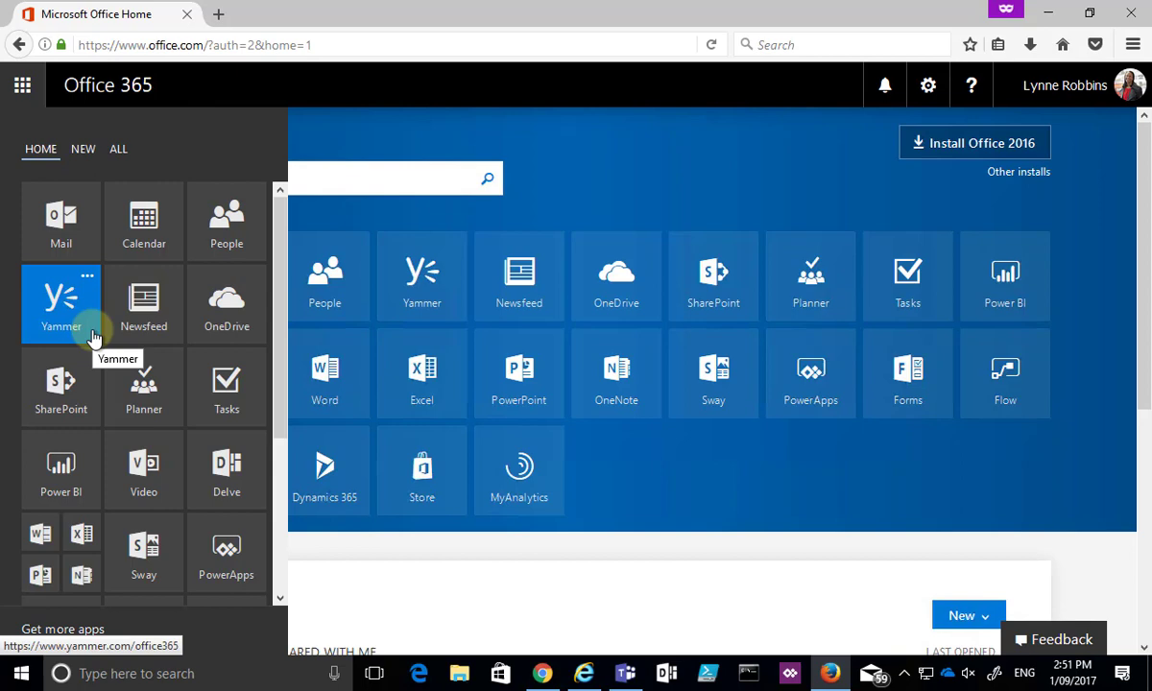
mouse_move(94, 320)
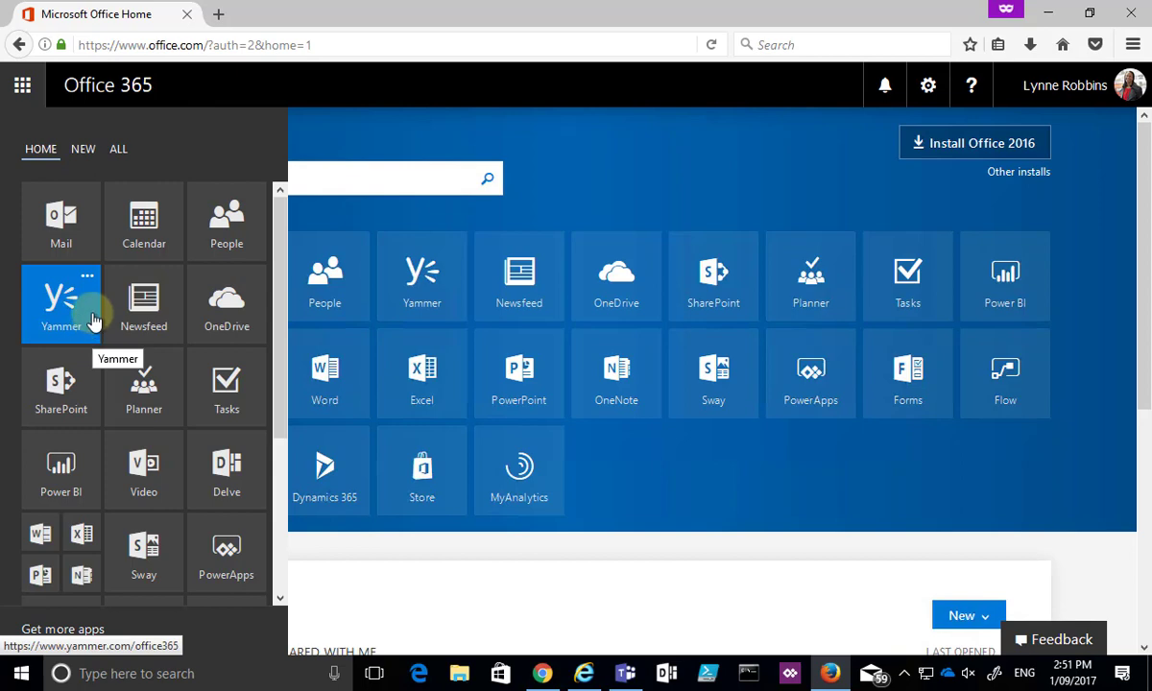
mouse_move(86, 288)
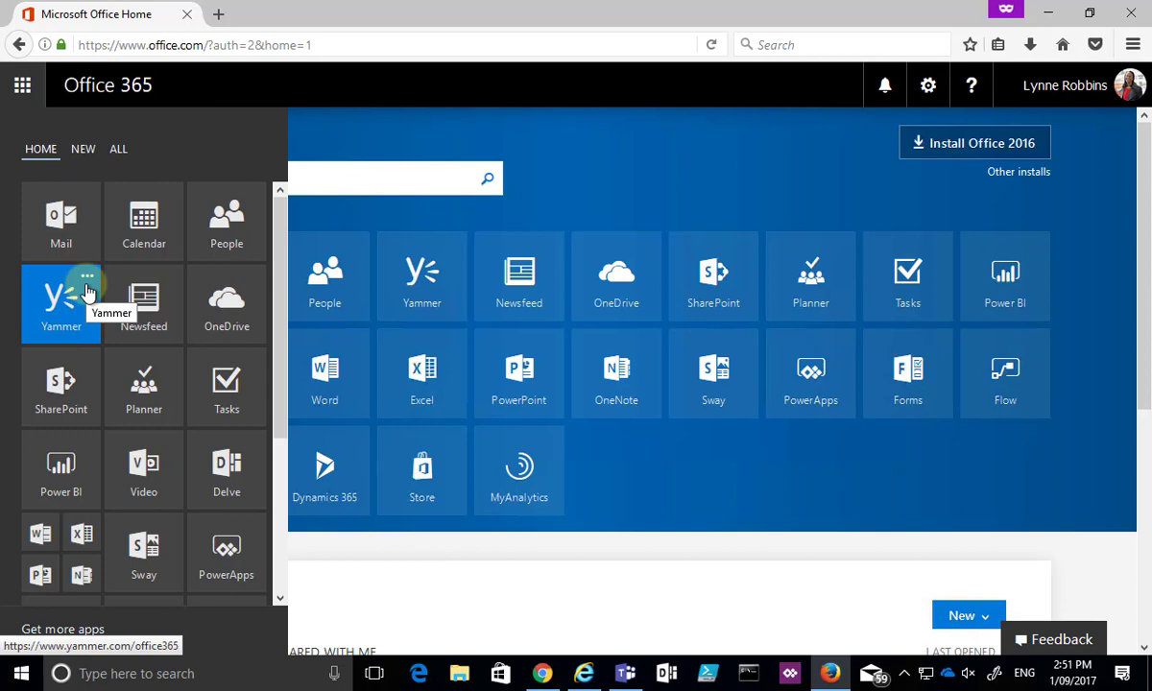
Resize the Video and Delve launcher tiles to Small
right_click(143, 464)
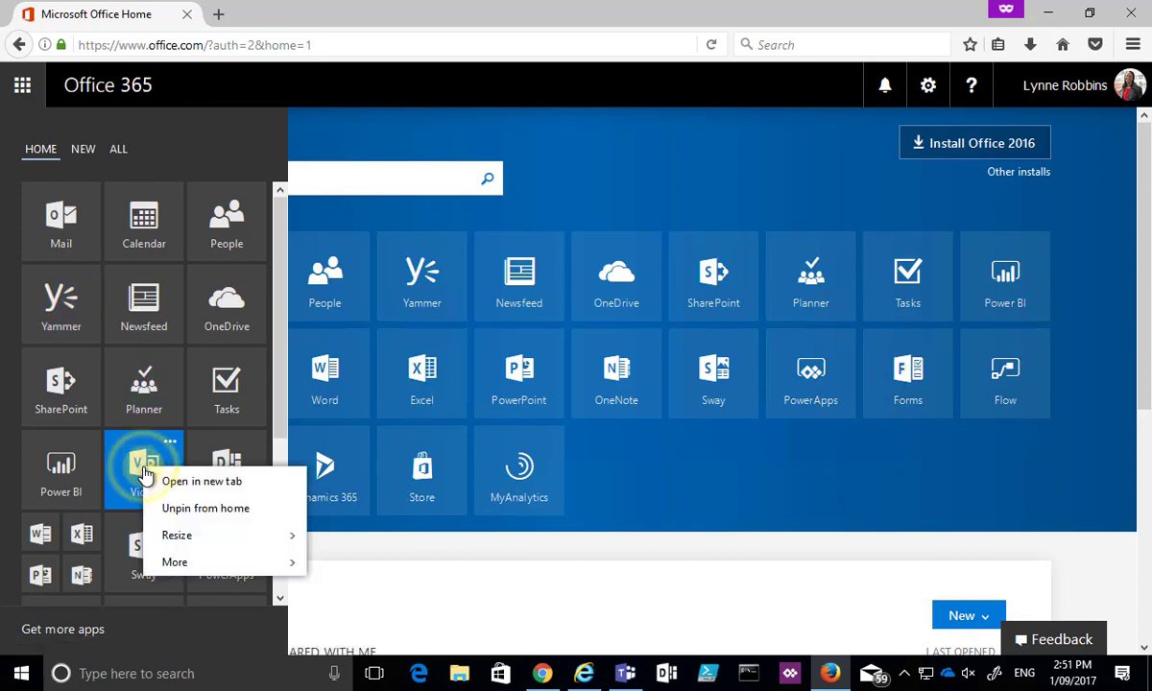
click(176, 535)
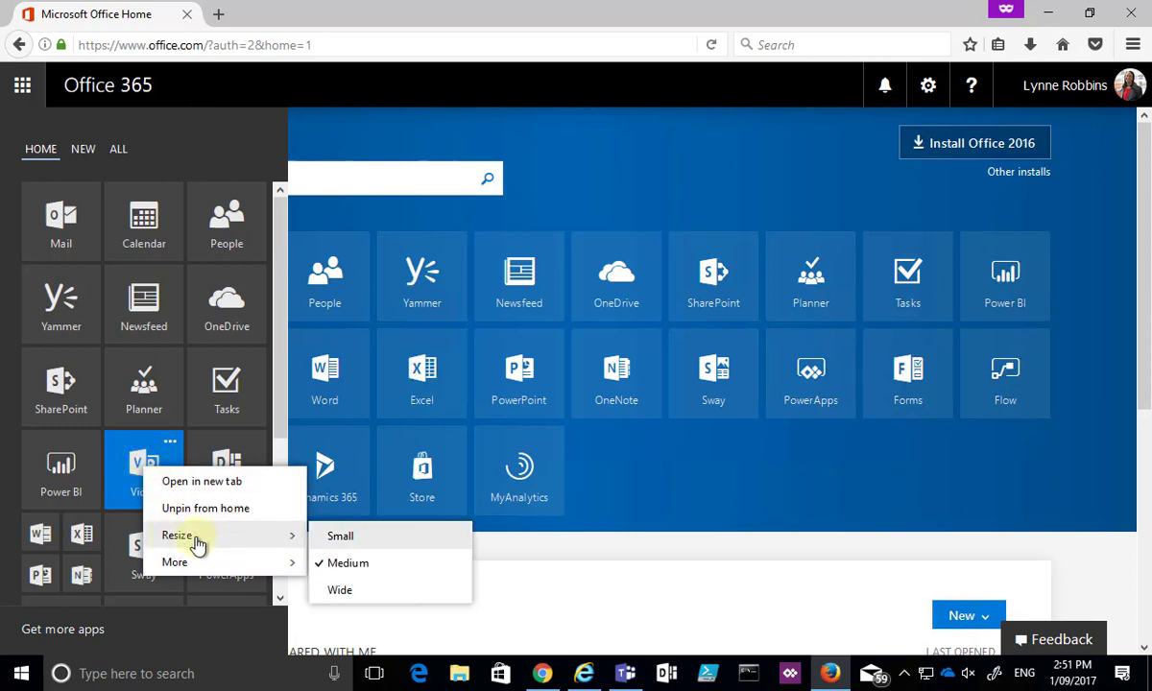
mouse_move(219, 539)
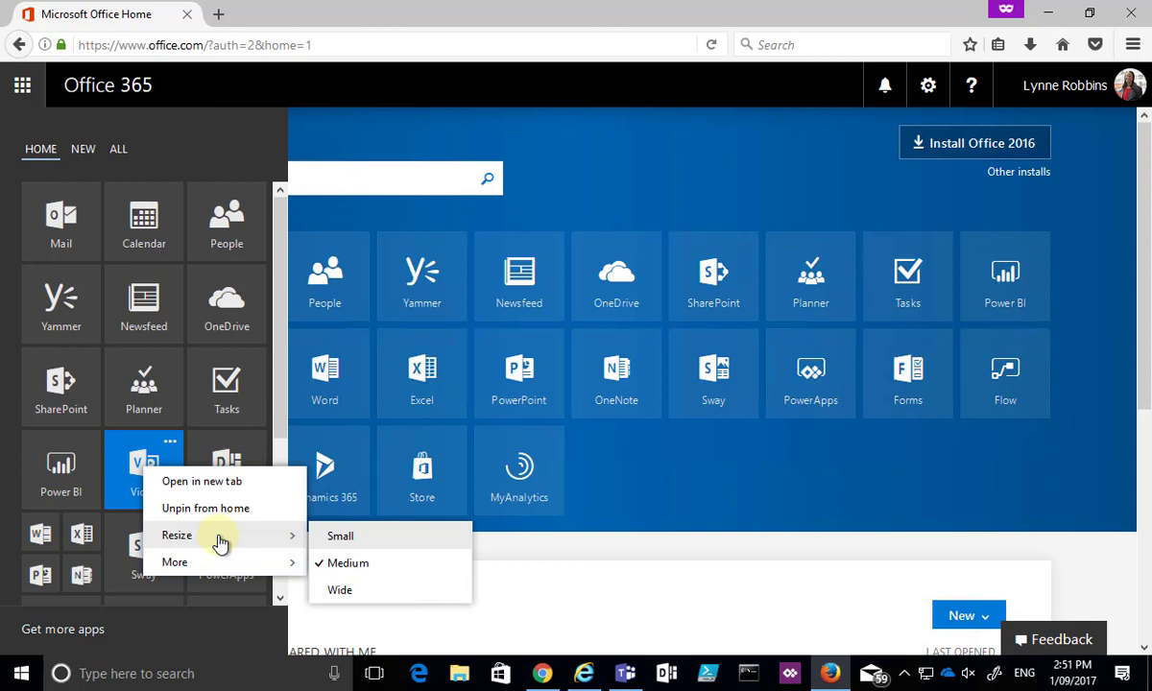
mouse_move(339, 535)
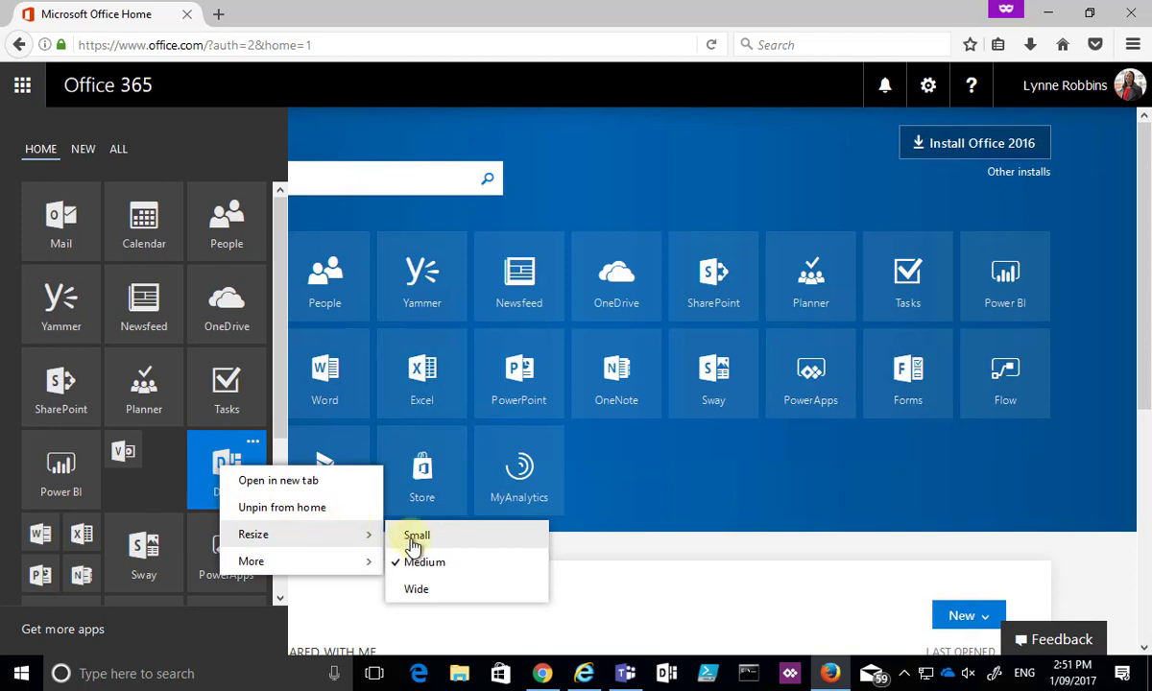
click(416, 535)
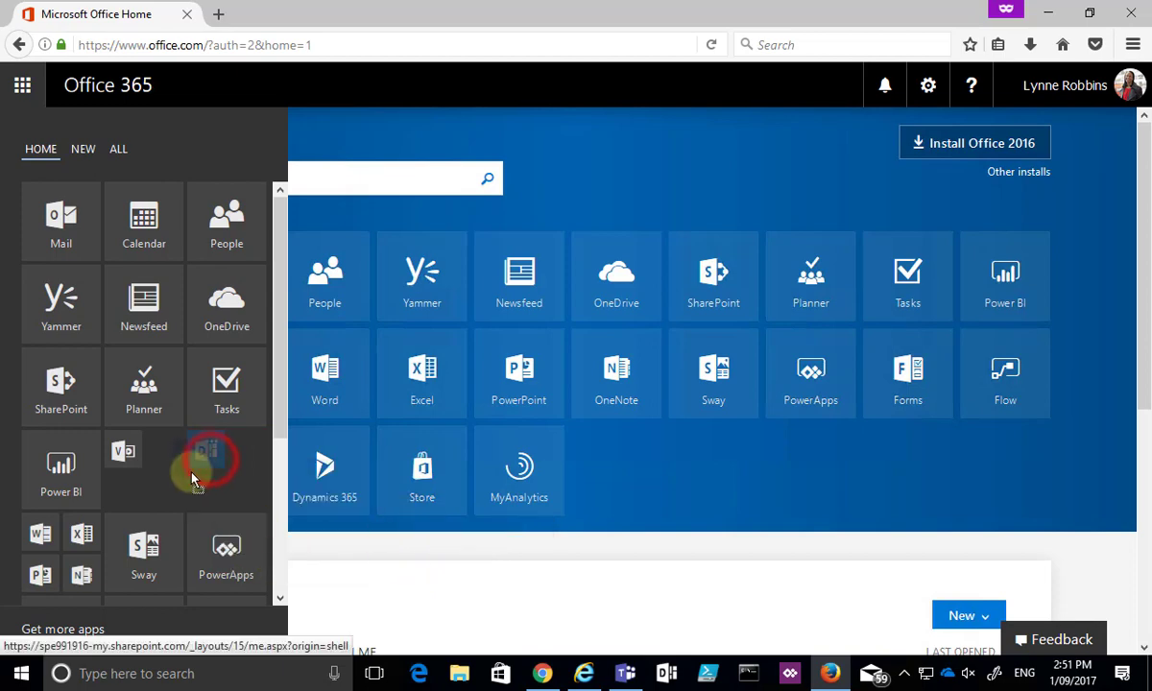
Place Newsfeed in the launcher's third row between Planner and Tasks, opening Delve
click(202, 490)
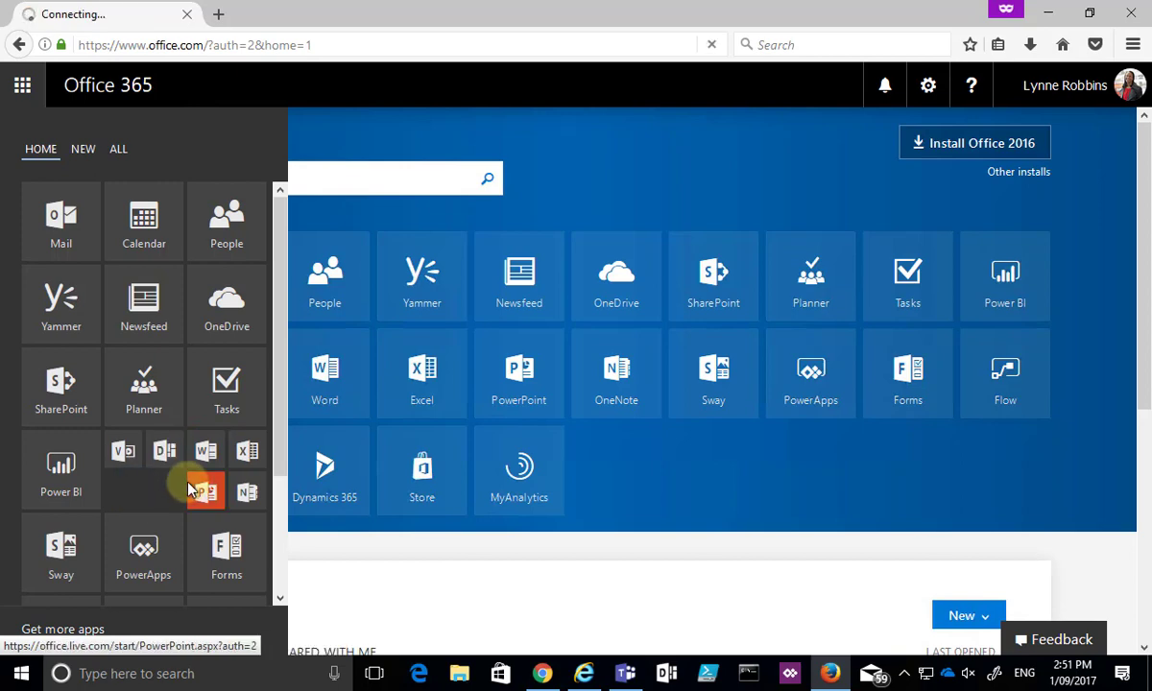
mouse_move(143, 304)
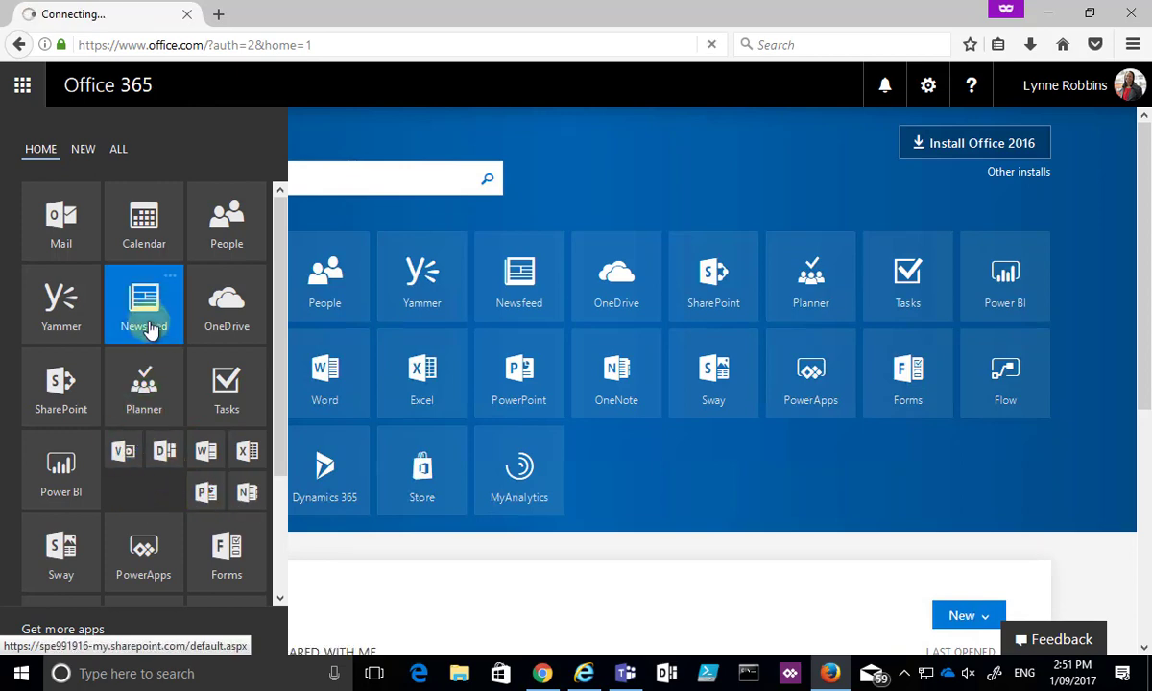
scroll(down, 3)
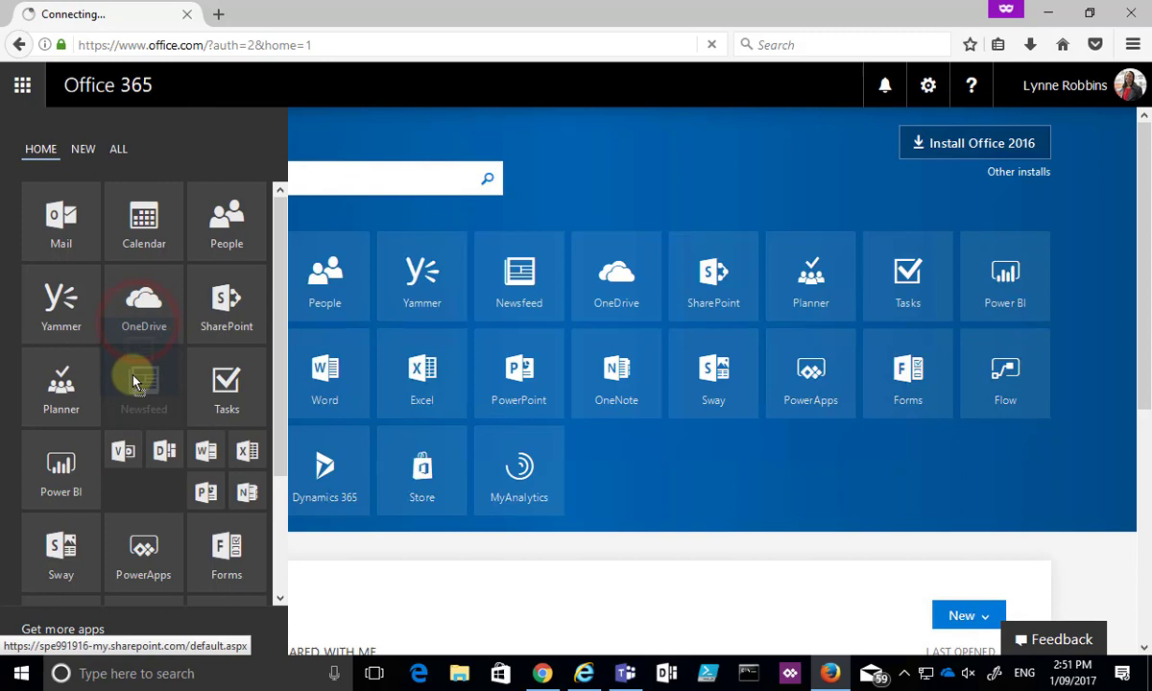
mouse_move(143, 384)
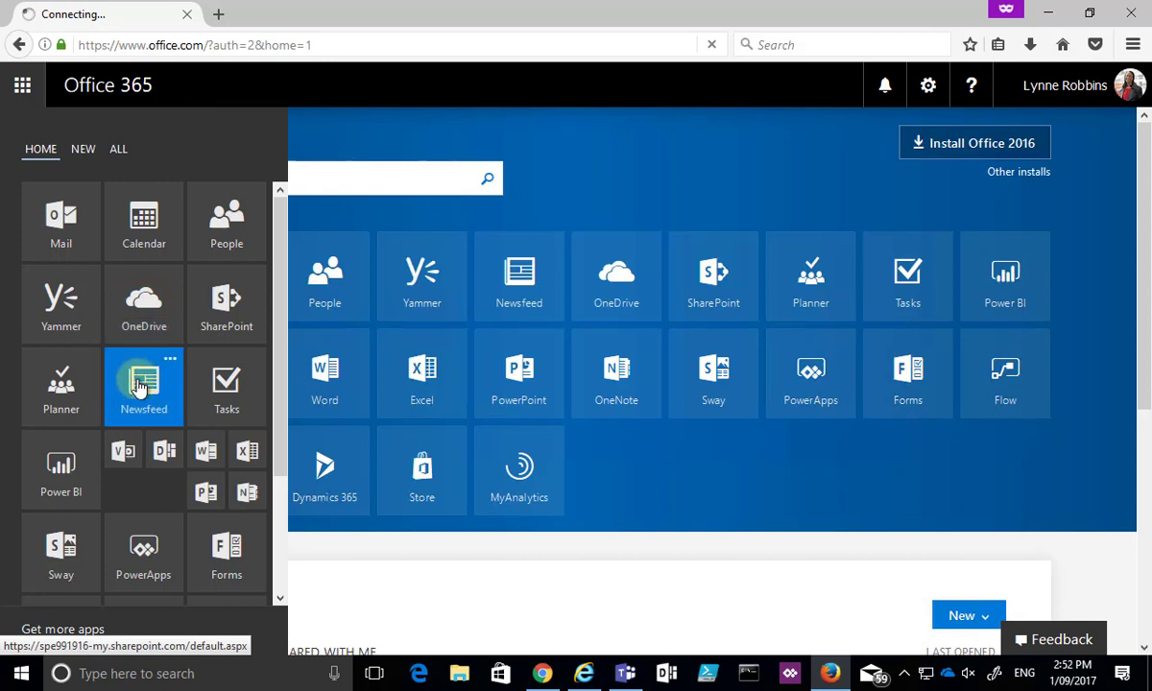
click(170, 359)
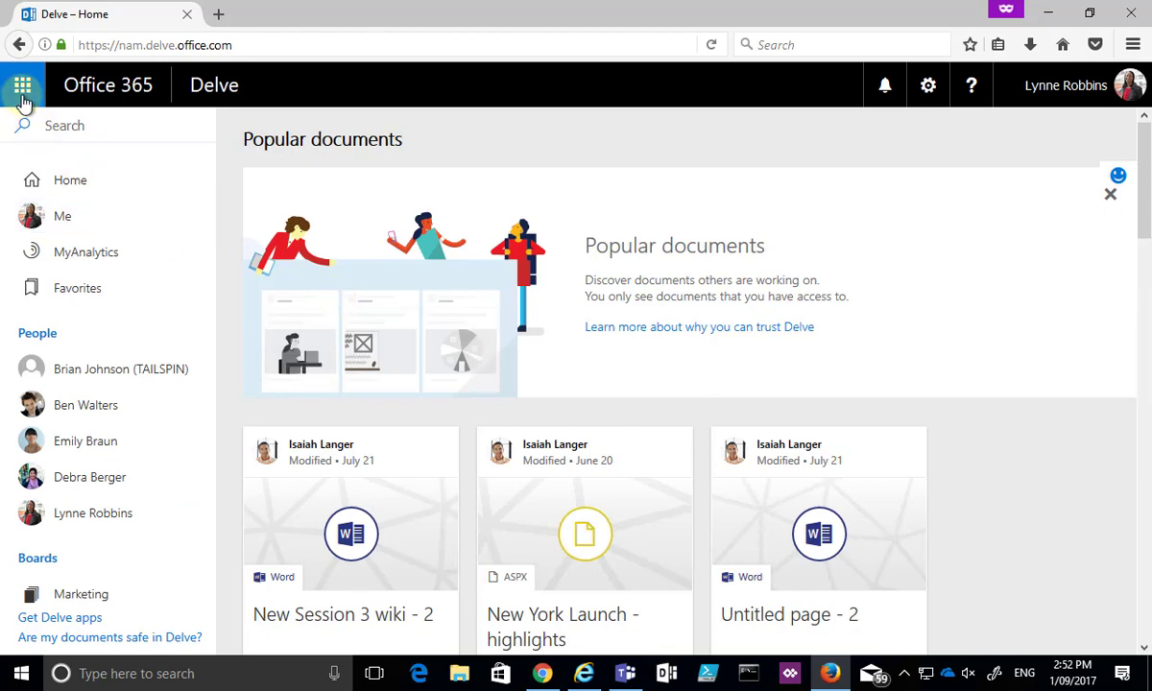
Reopen the launcher over Delve and scroll through the tiles to check the layout
click(22, 84)
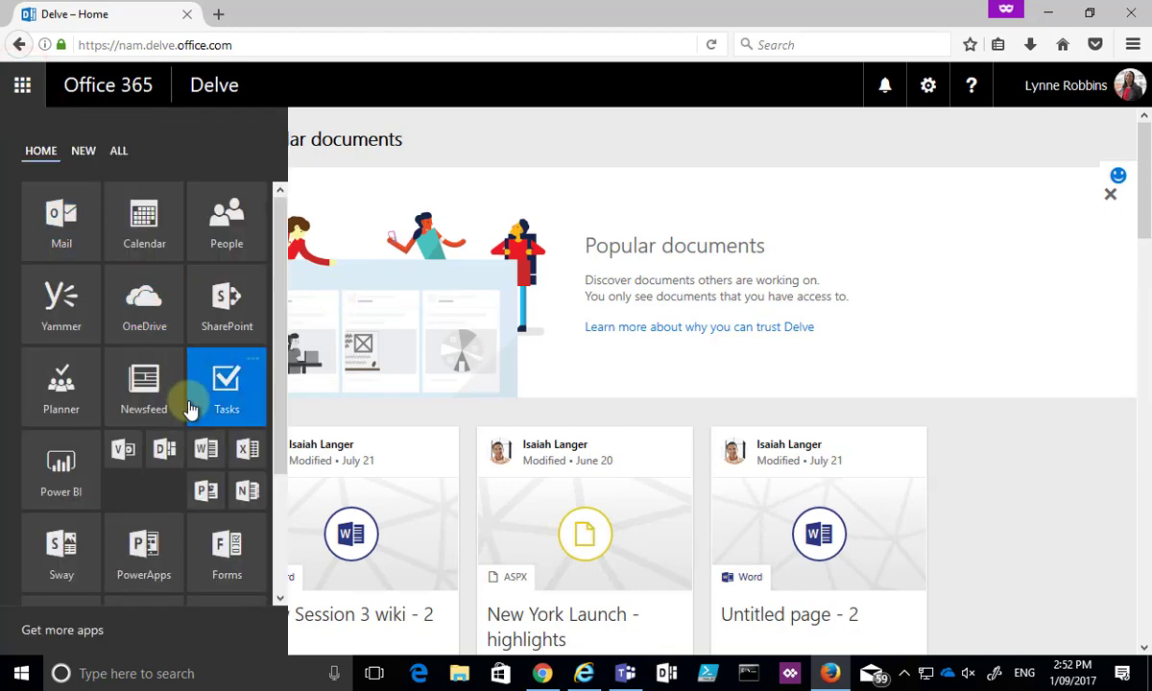
mouse_move(143, 384)
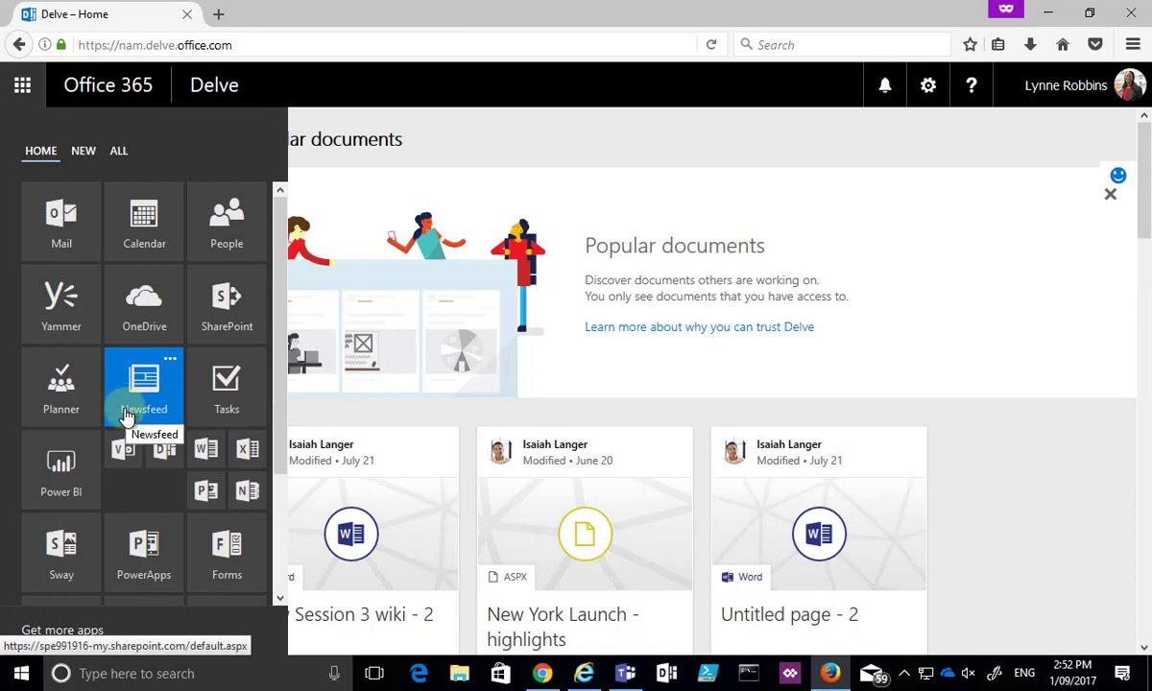
mouse_move(22, 85)
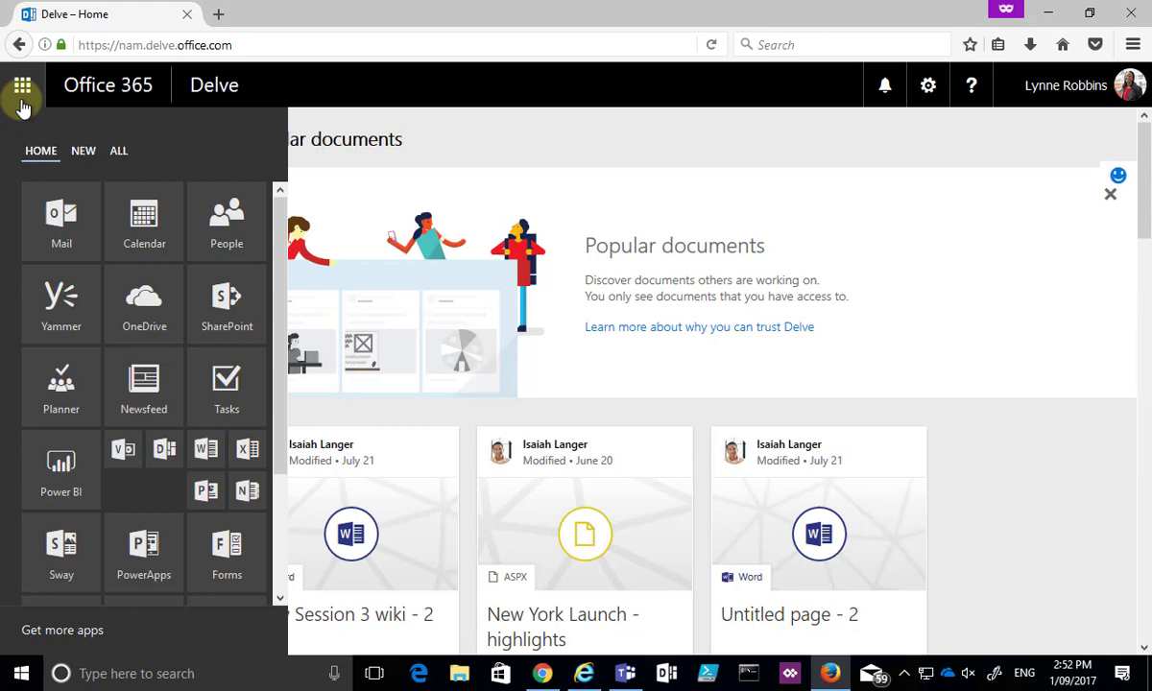
scroll(down, 3)
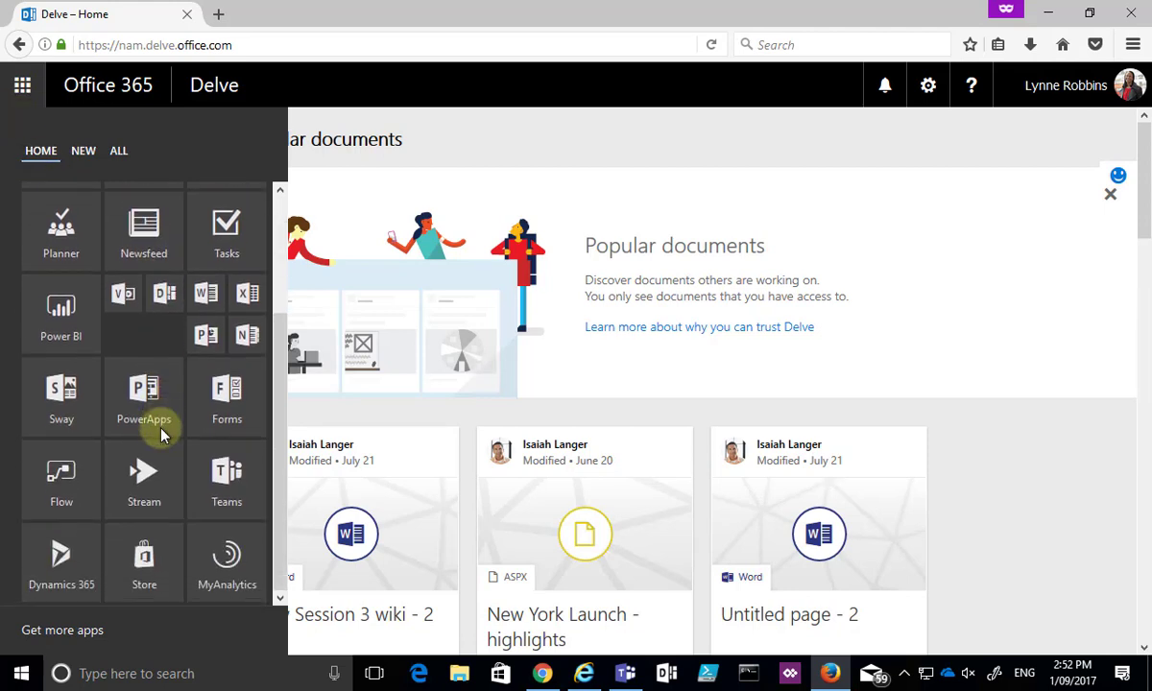
scroll(up, 3)
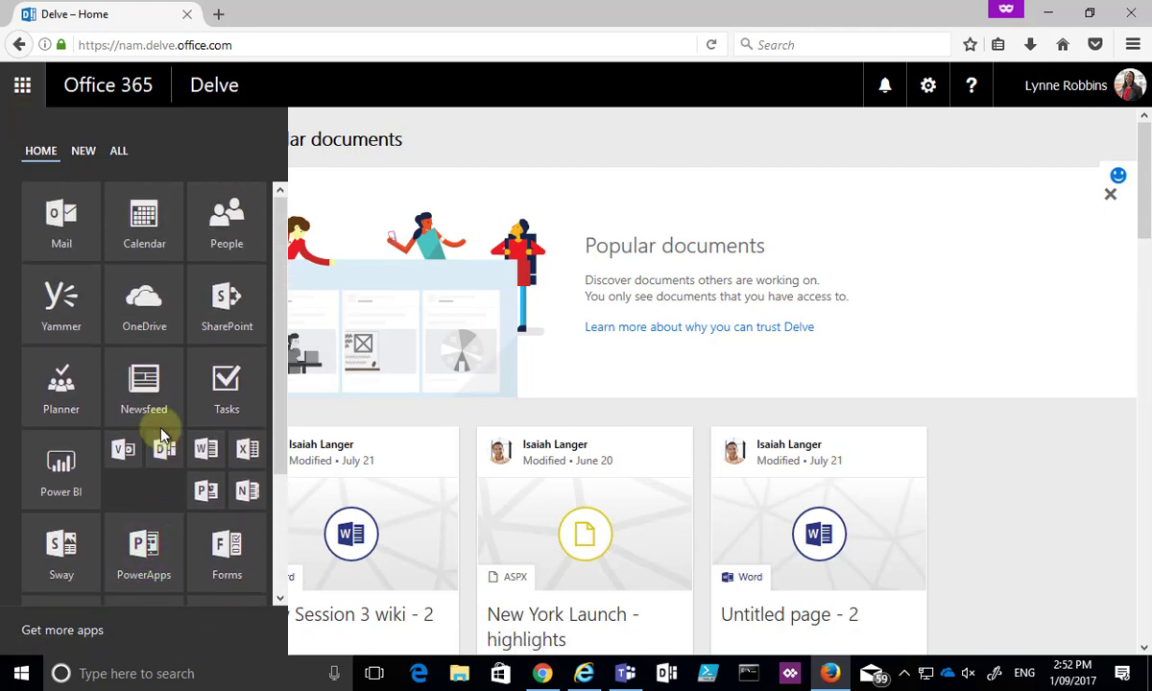